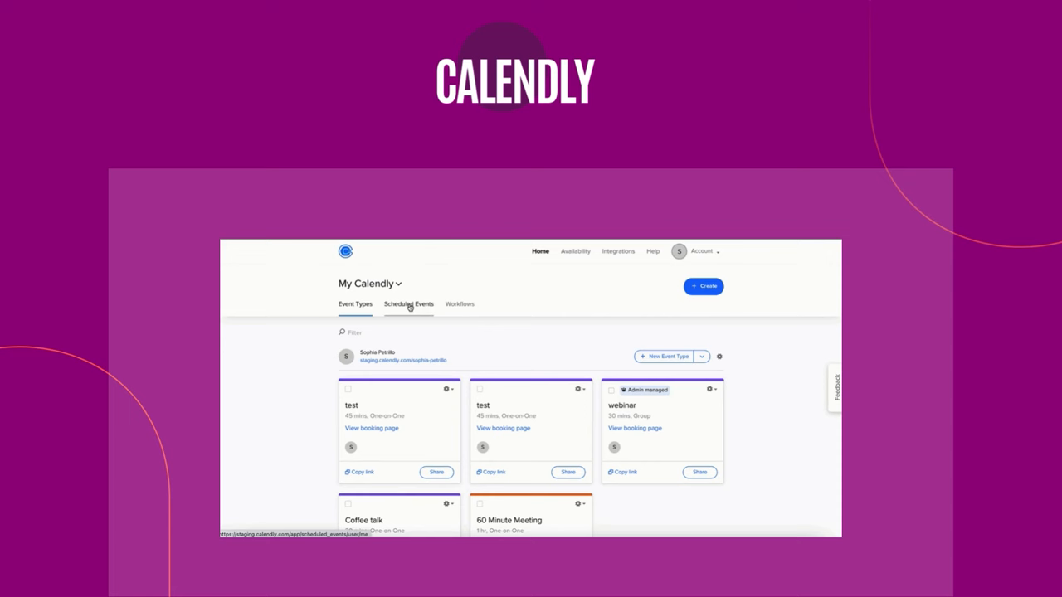
- View the Past scheduled events, showing two bookings on Wednesday, October 6, 2021
left_click(408, 304)
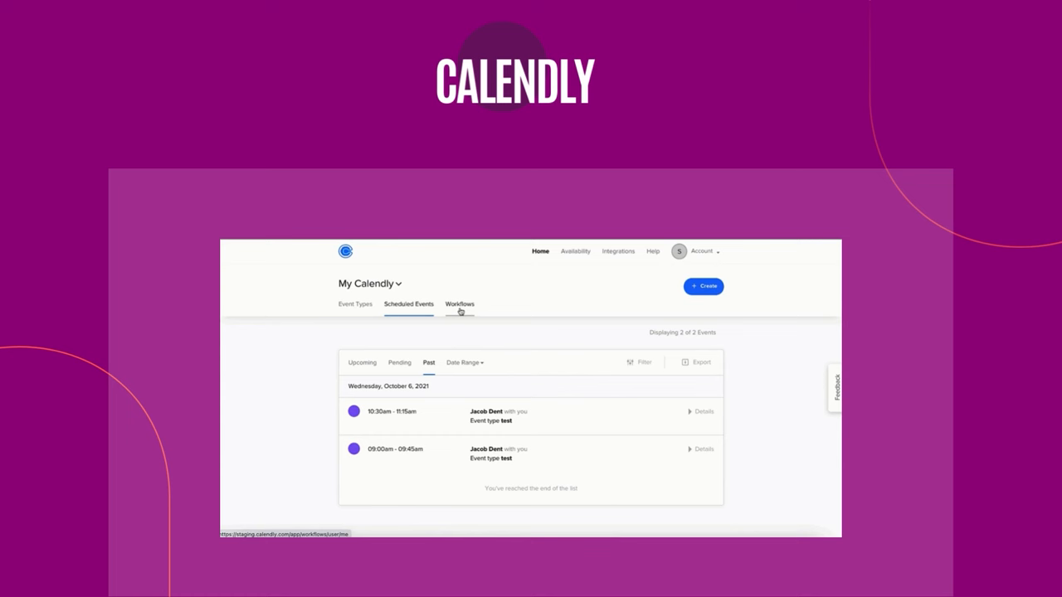
left_click(369, 282)
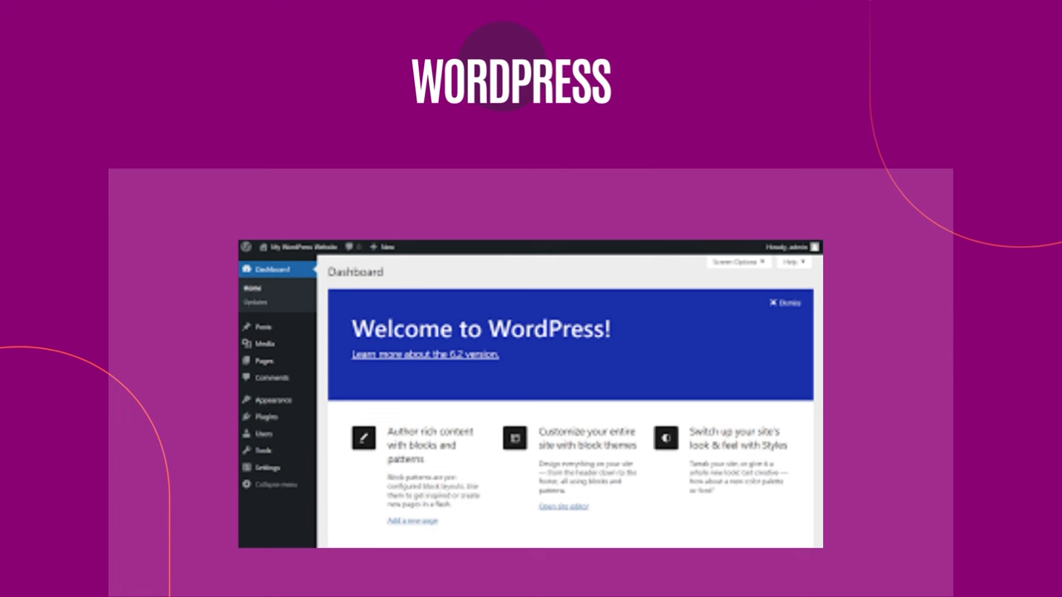
- Bring up the WordPress admin Dashboard with its Welcome to WordPress panel
left_click(274, 399)
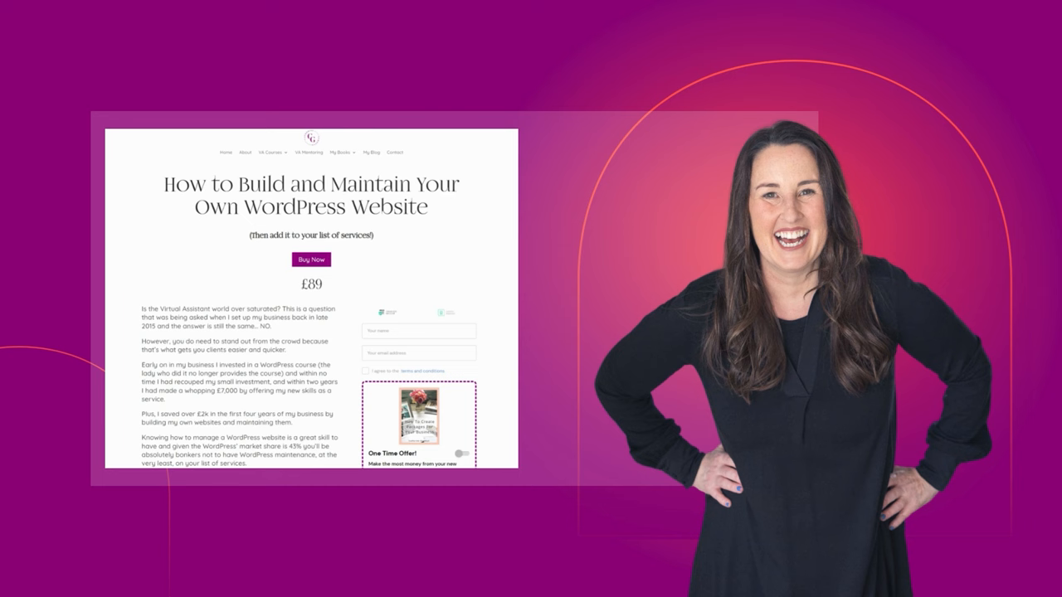
- Scroll the course sales page through the checkout form and course-buyer websites
scroll("down", 3)
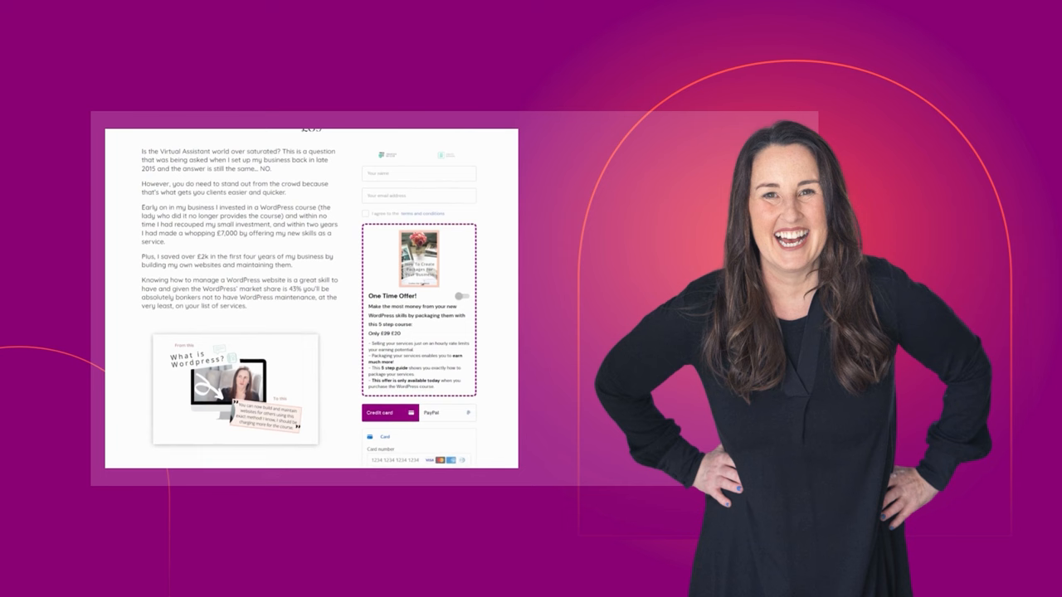
scroll("down", 3)
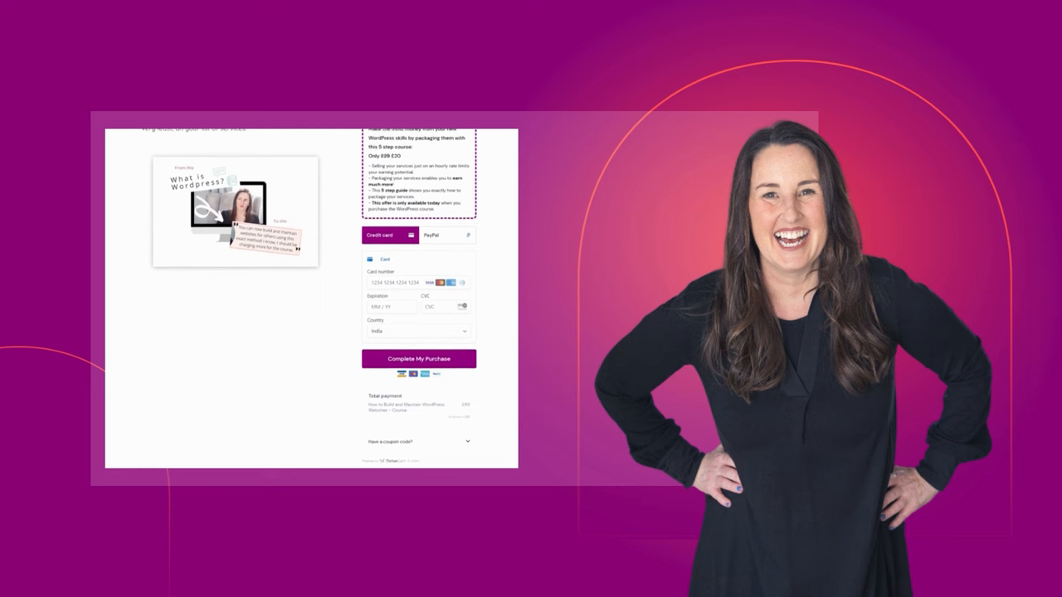
scroll("down", 3)
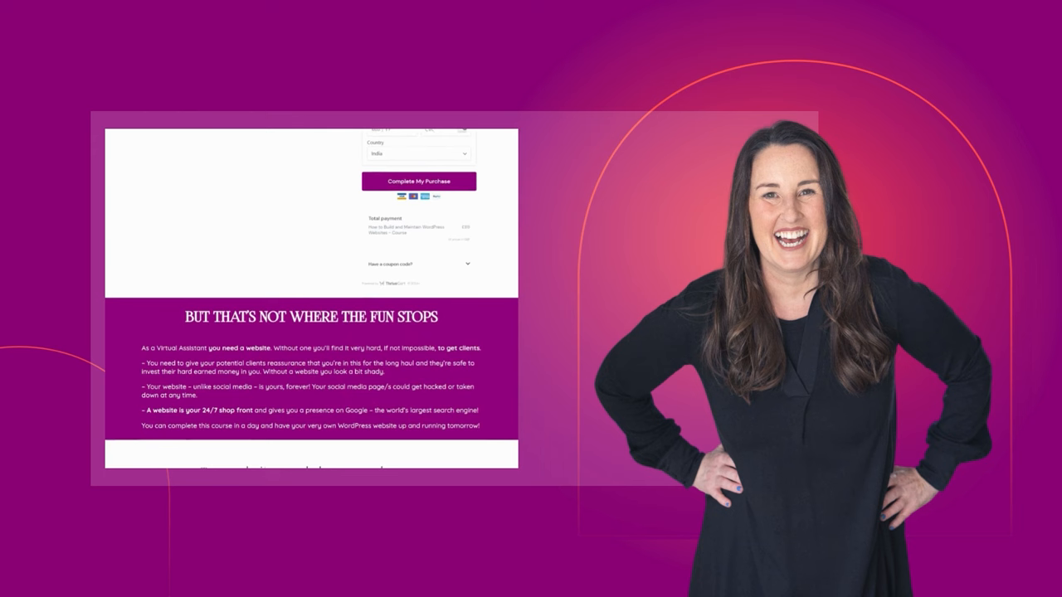
scroll("down", 3)
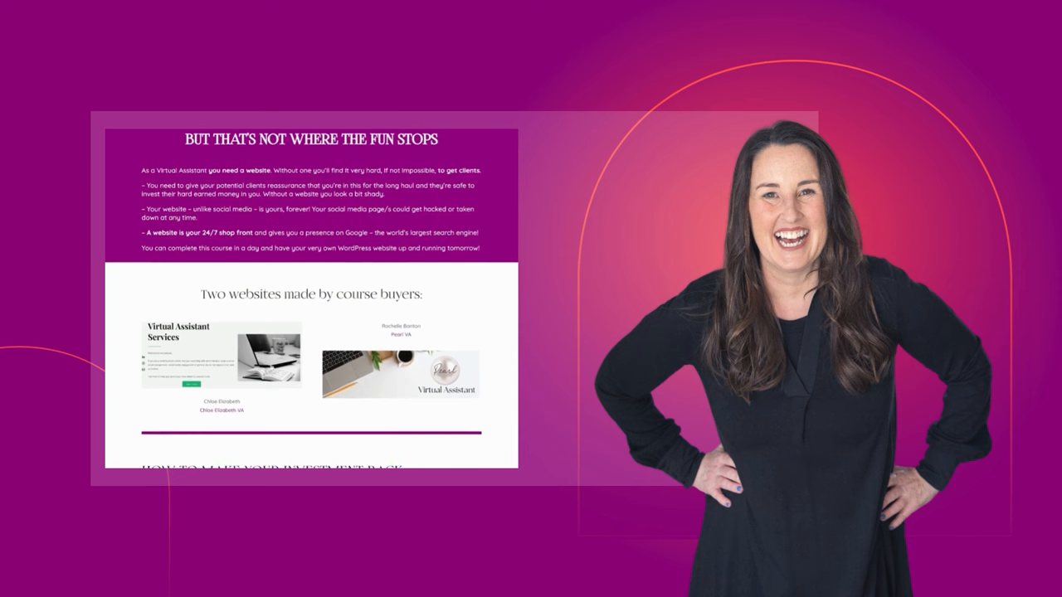
scroll("down", 3)
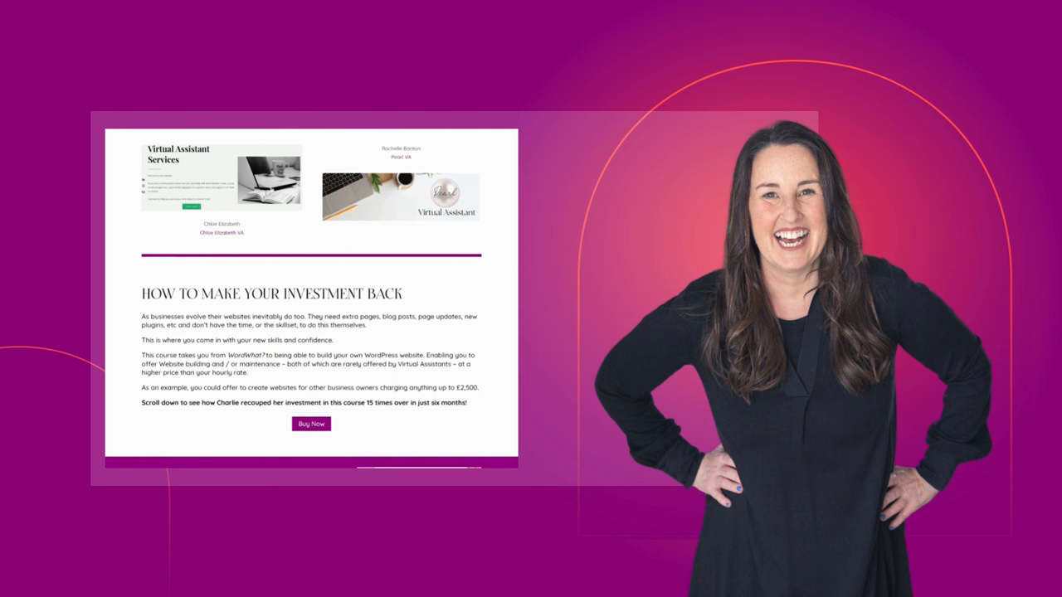
- Continue down past the mission and testimonials to the £89 pricing and course contents
scroll("down", 3)
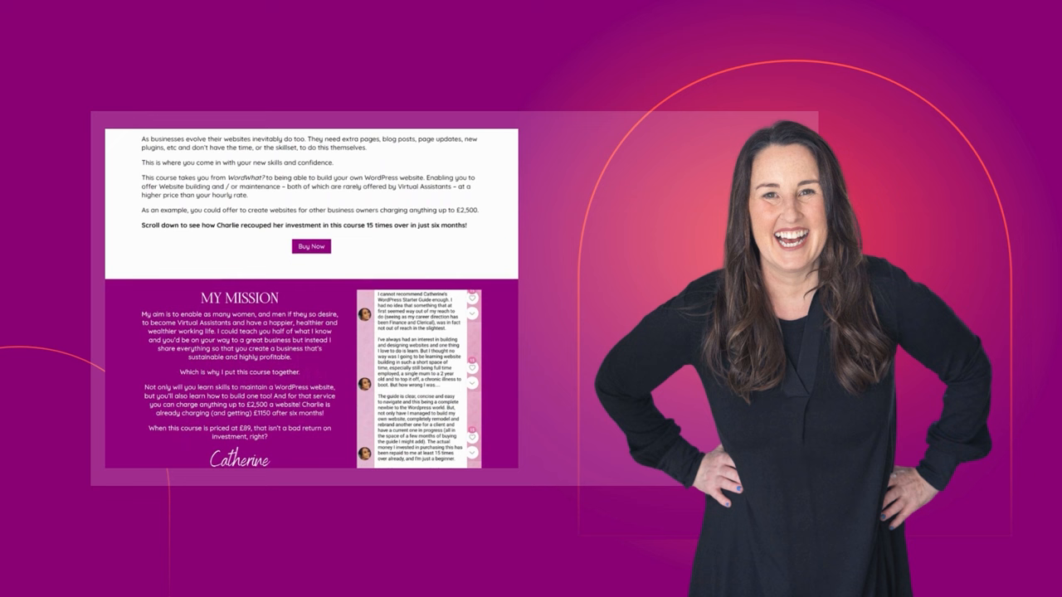
scroll("down", 3)
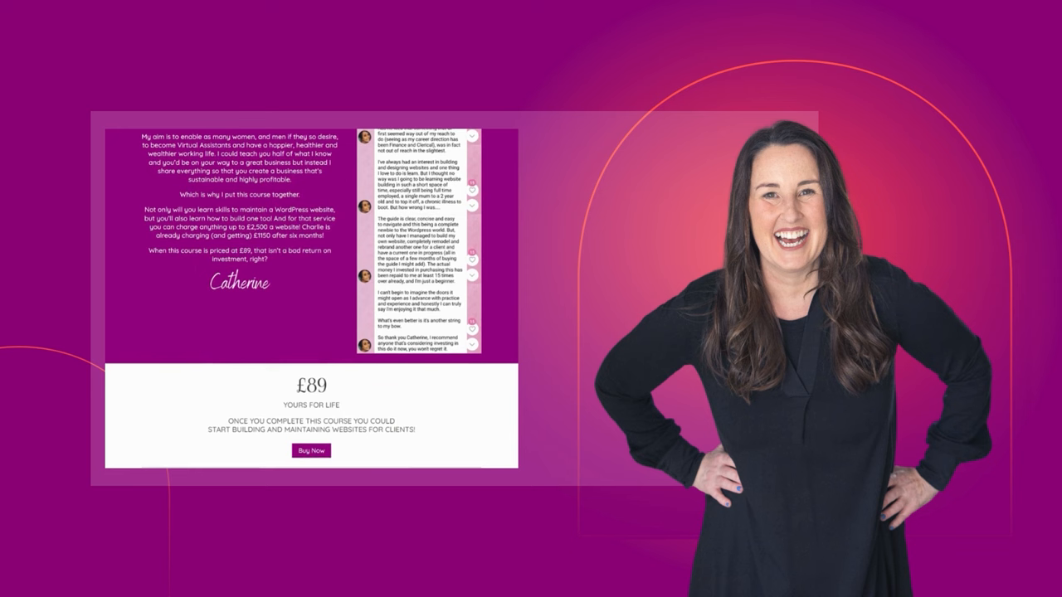
scroll("down", 3)
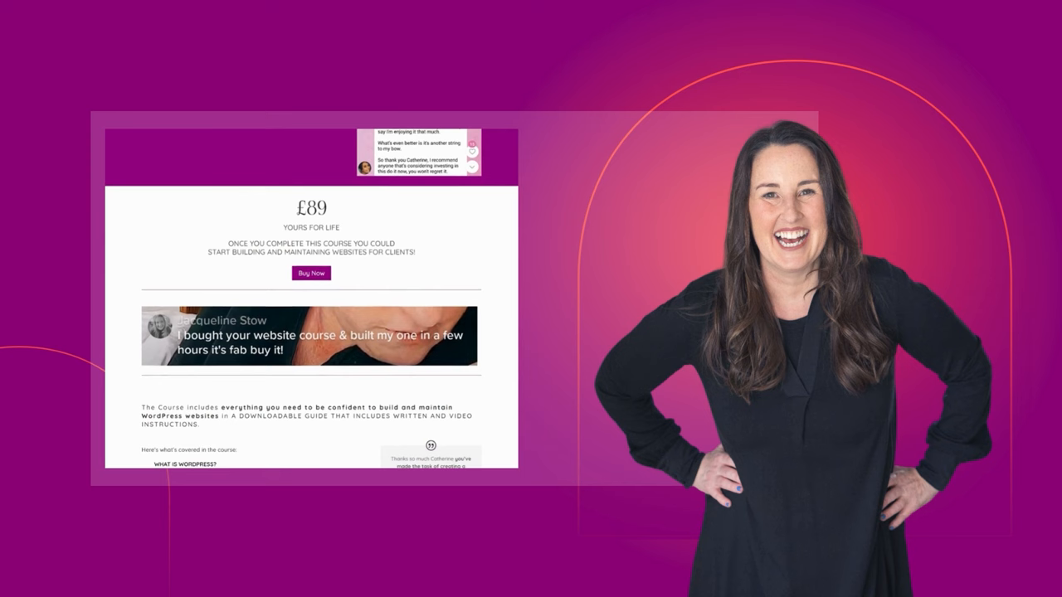
scroll("down", 3)
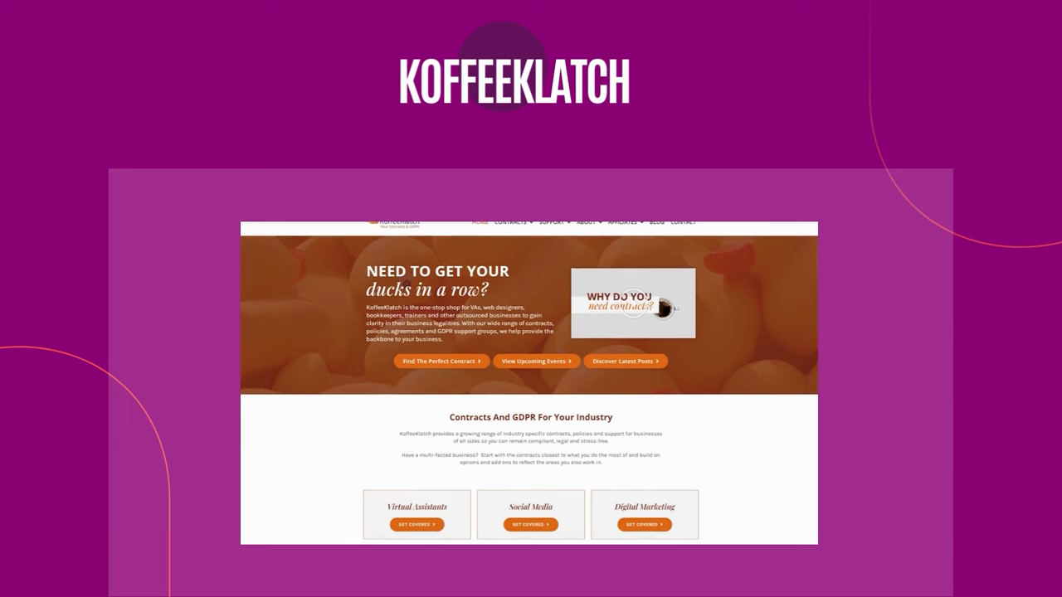
- Scroll the KoffeeKlatch homepage past industry categories and GDPR support to 'What Our Customers Say' and 'On The Blog'
scroll("down", 3)
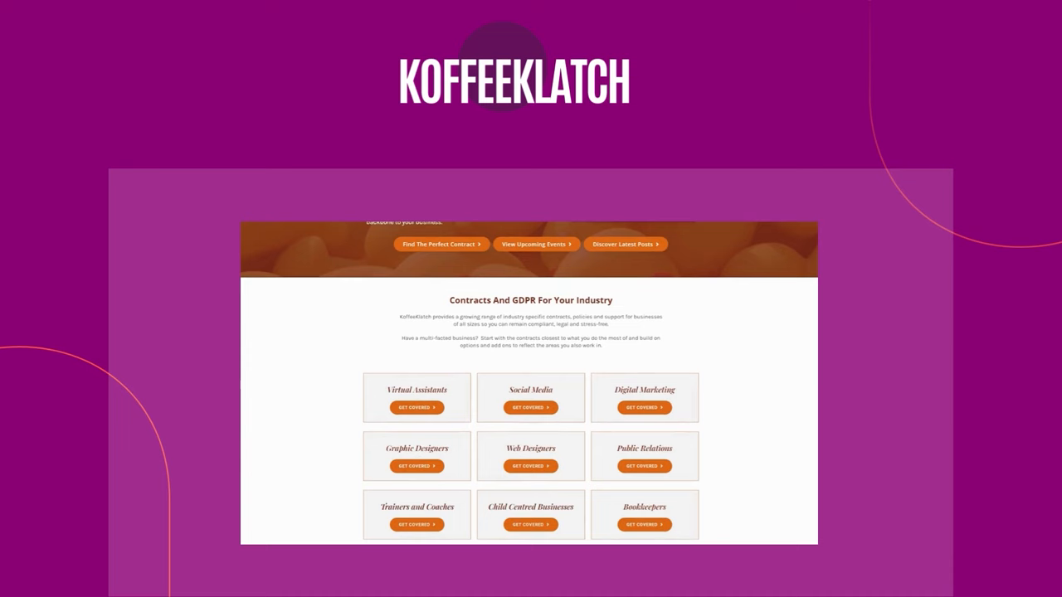
scroll("down", 3)
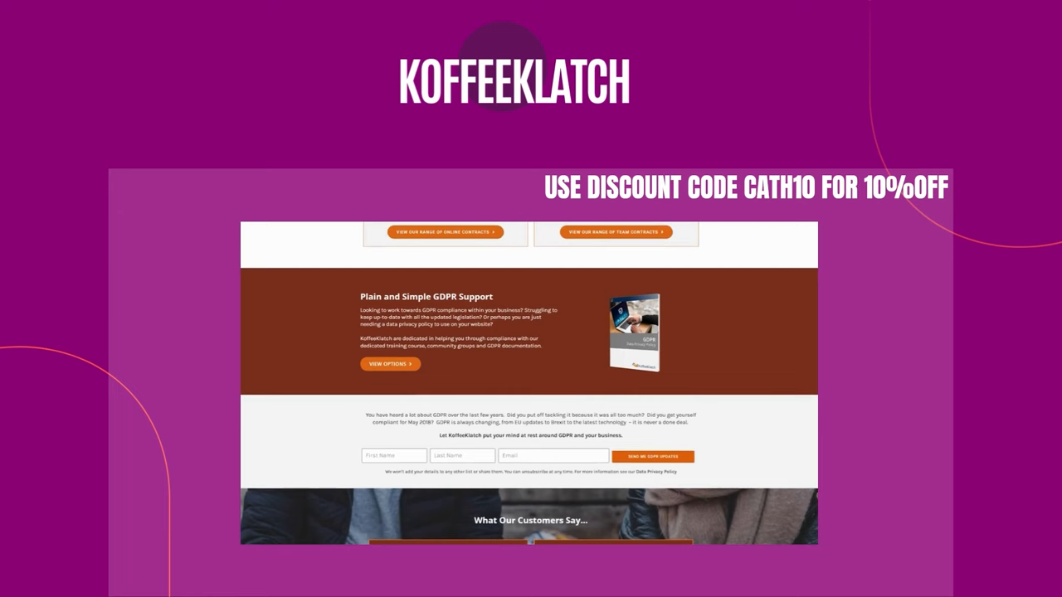
scroll("down", 3)
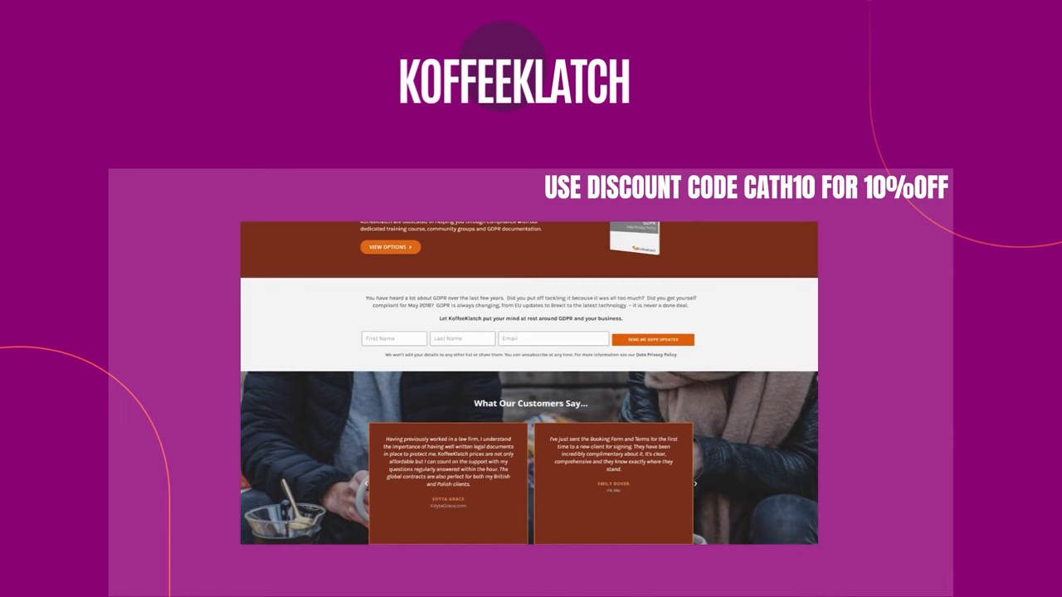
scroll("down", 3)
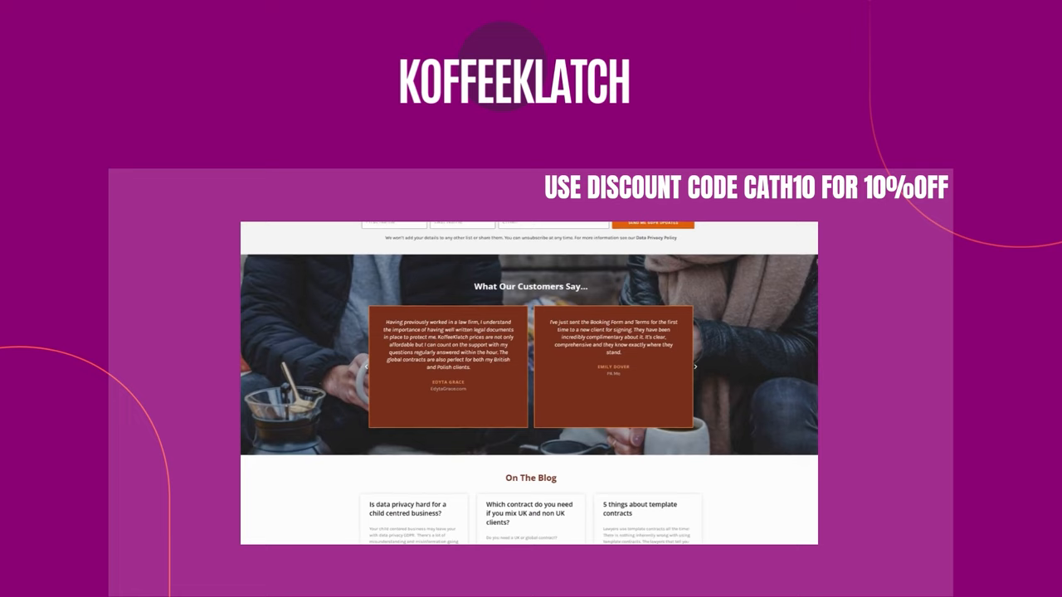
scroll("down", 3)
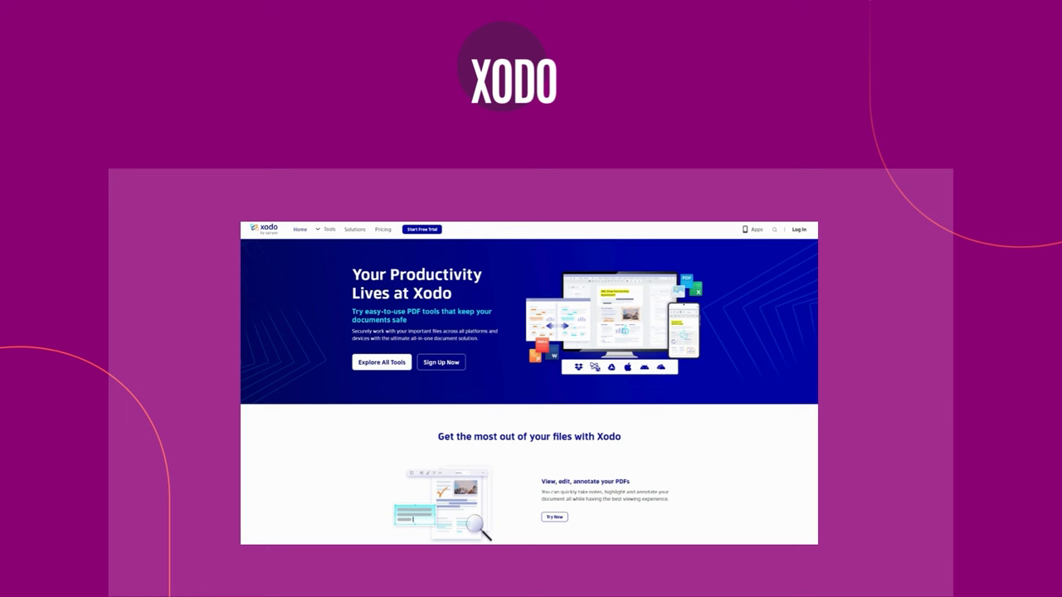
- Scroll the Xodo homepage from the productivity banner through features and pricing plans
scroll("down", 3)
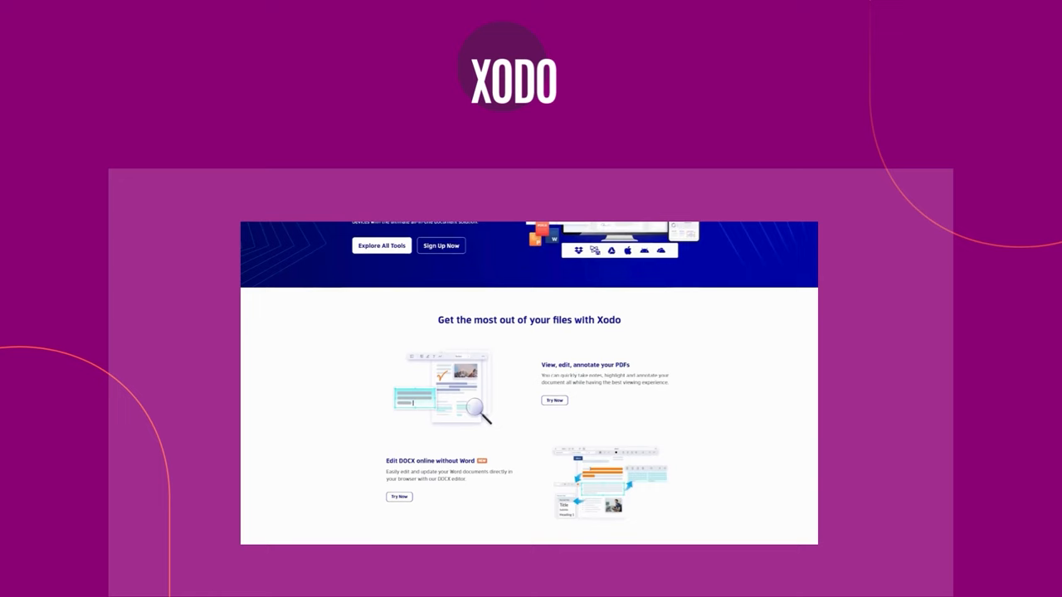
scroll("down", 3)
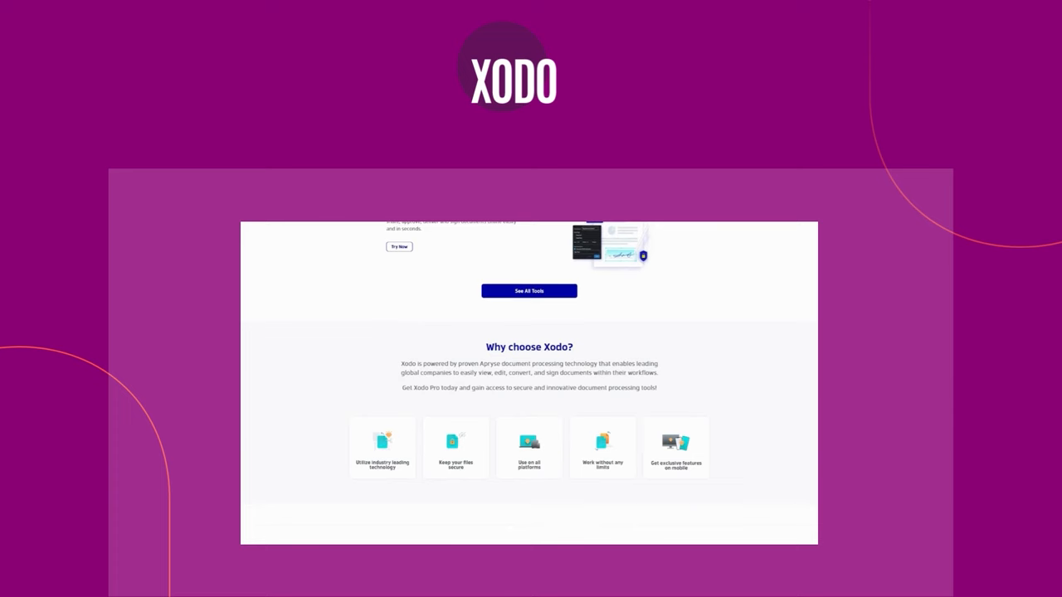
scroll("down", 3)
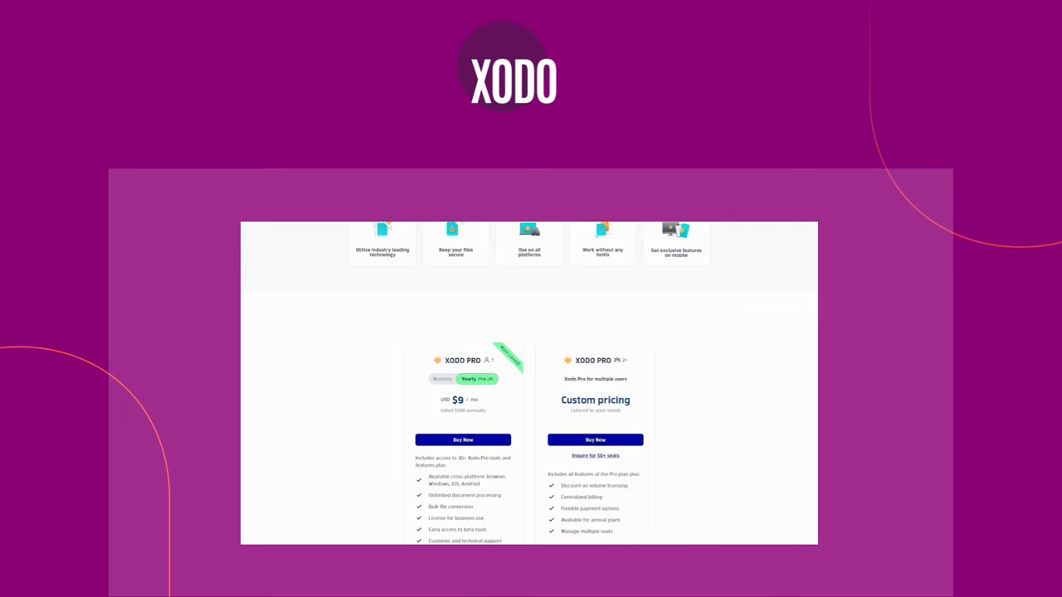
scroll("down", 3)
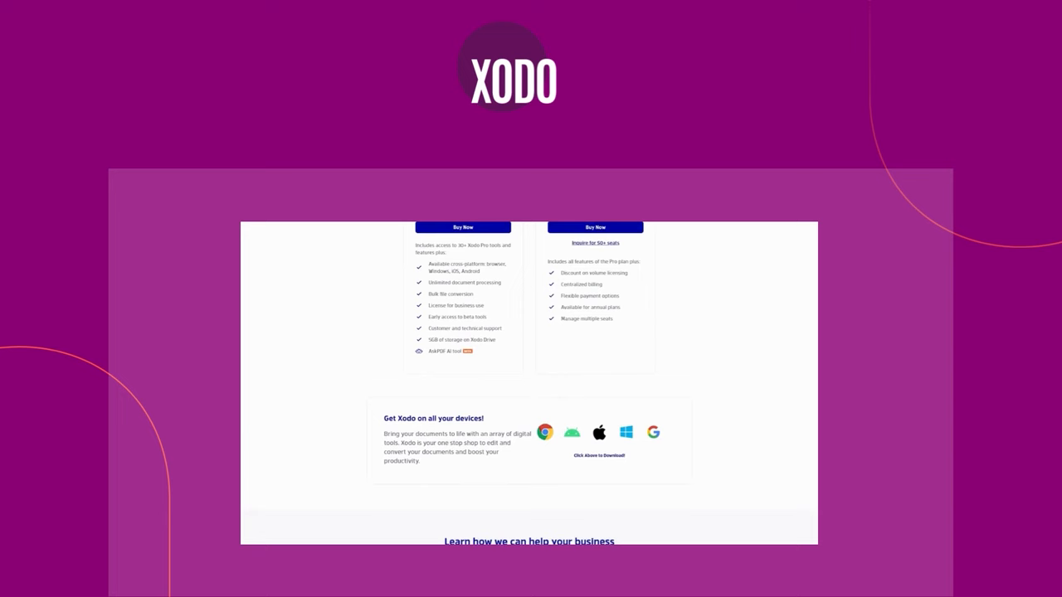
- Continue down past business use cases to the PDF tips and tutorials articles
scroll("down", 3)
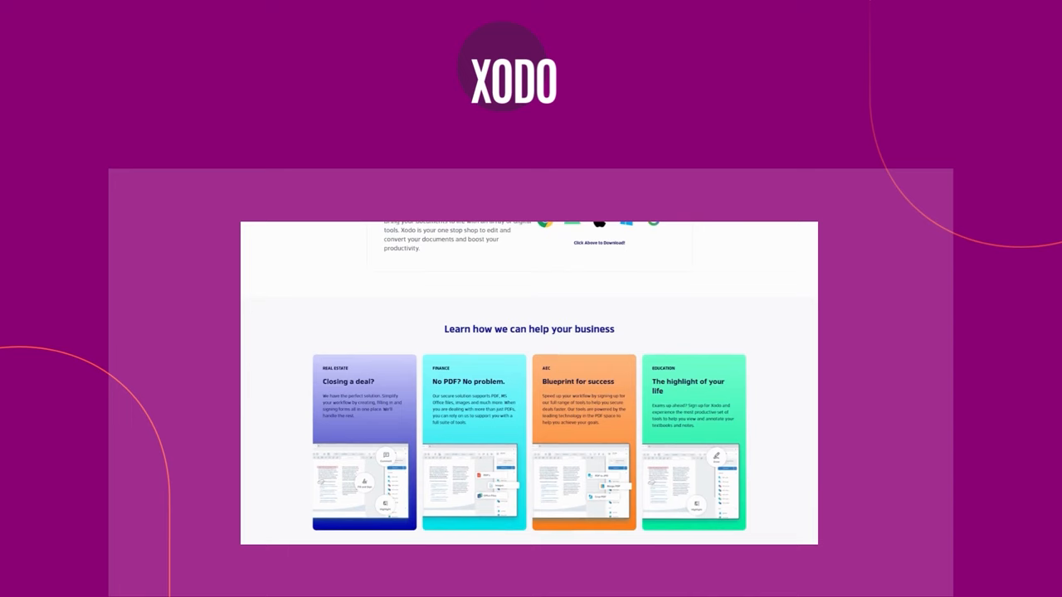
scroll("down", 3)
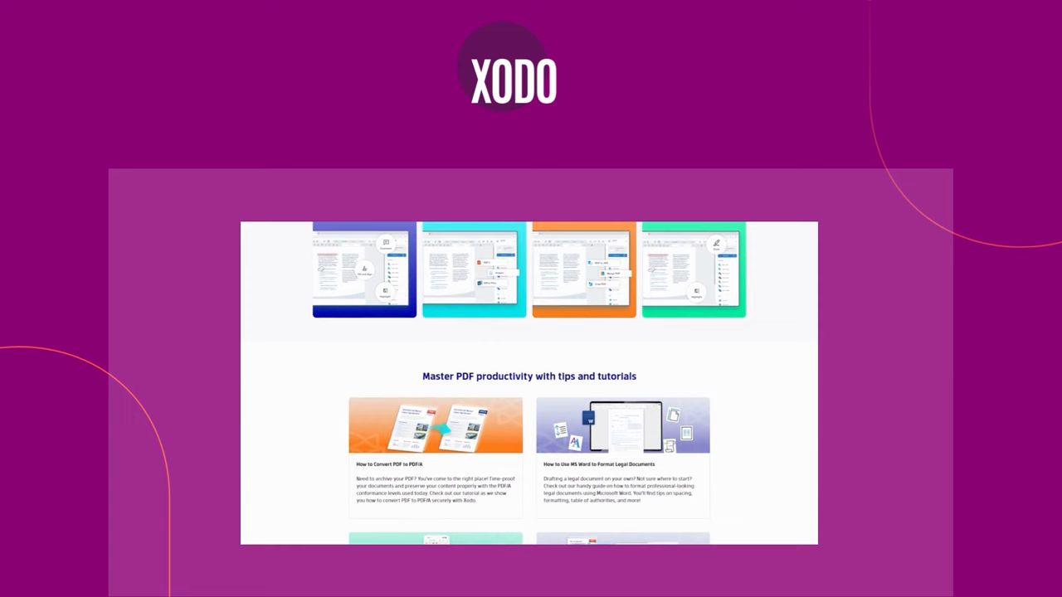
scroll("down", 3)
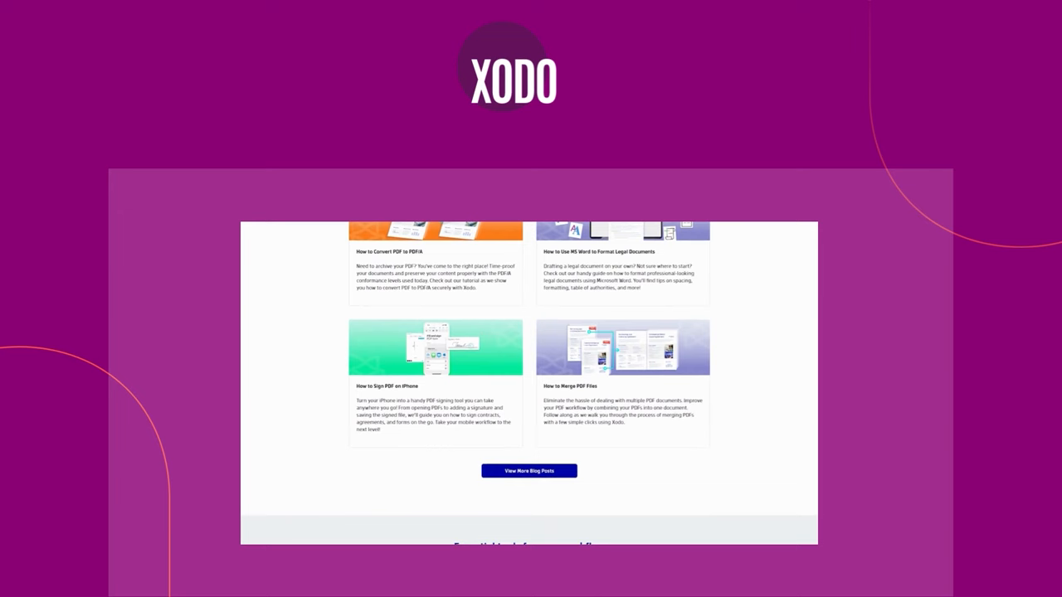
scroll("down", 3)
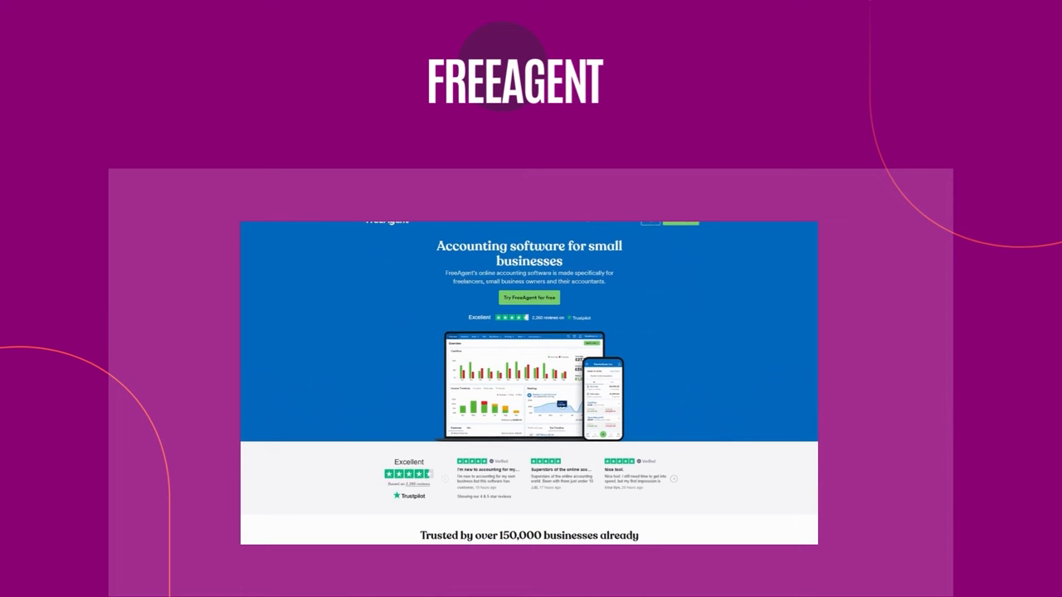
- Scroll the FreeAgent homepage past customer reviews to self-chasing invoices, expense tracking and project overview features
scroll("down", 3)
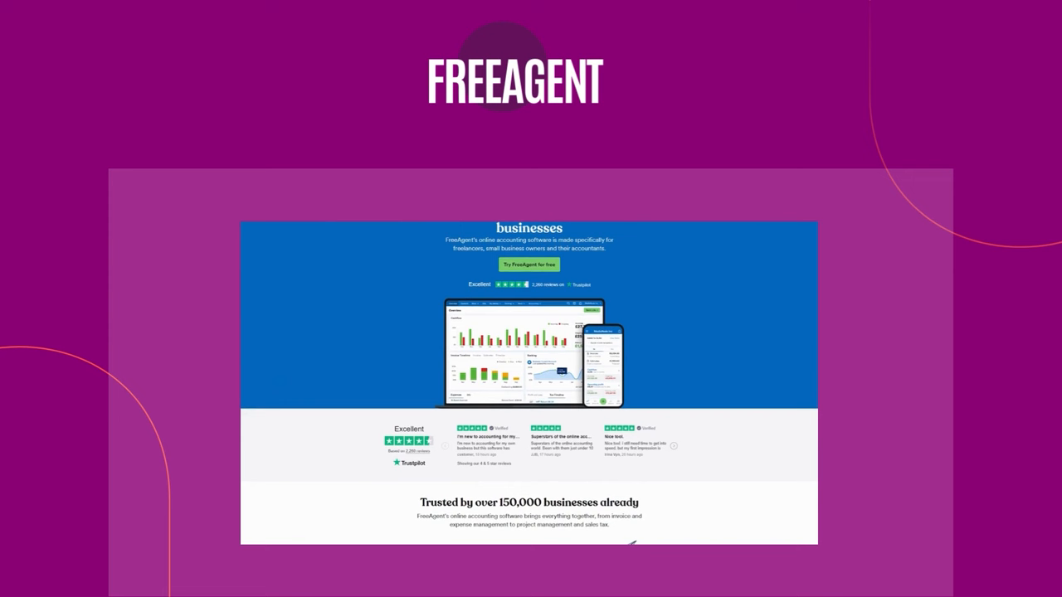
scroll("down", 3)
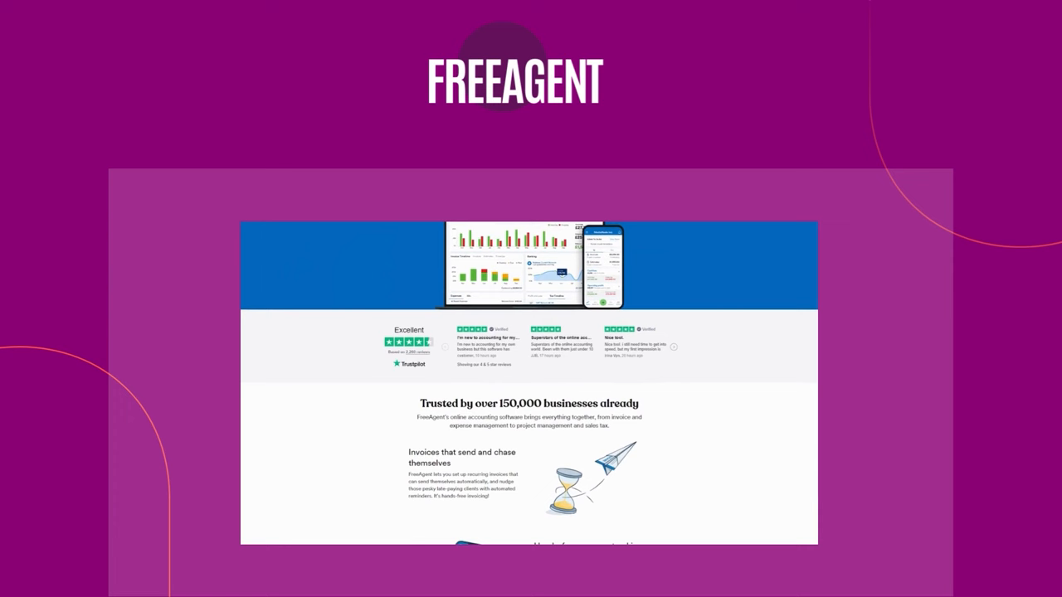
scroll("down", 3)
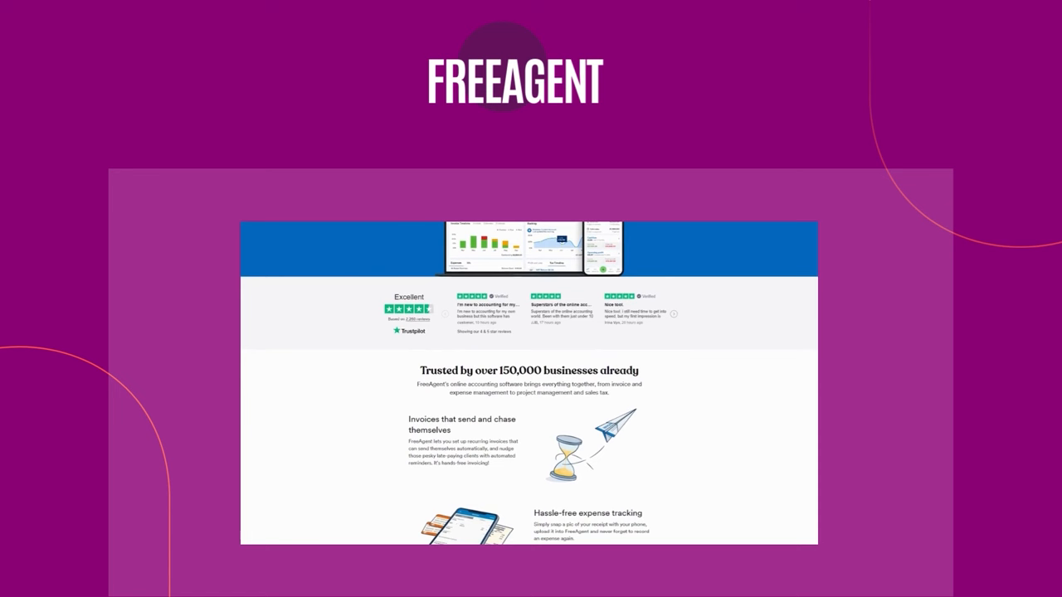
scroll("down", 3)
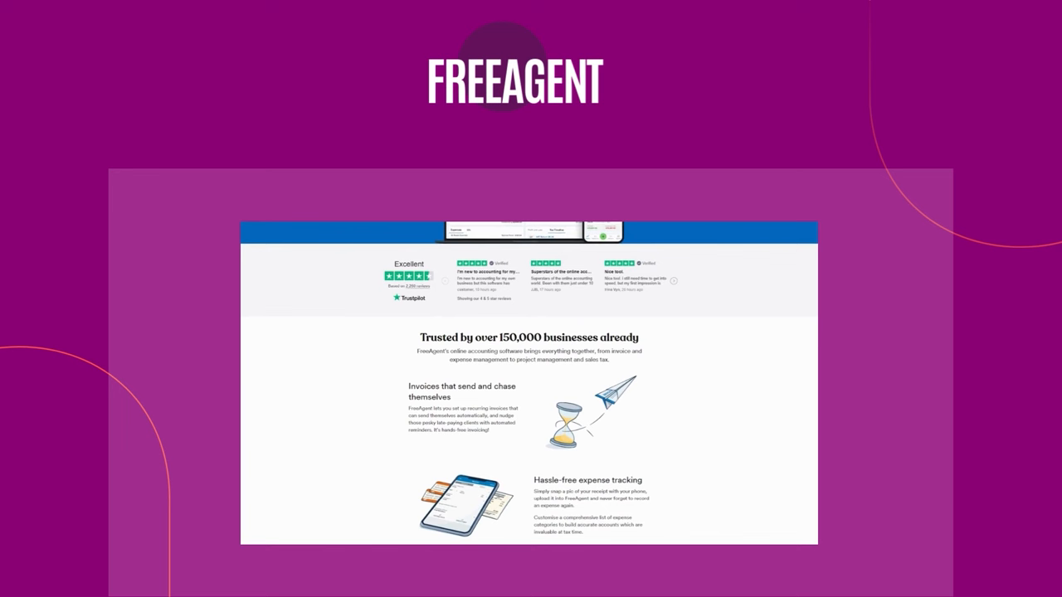
scroll("down", 3)
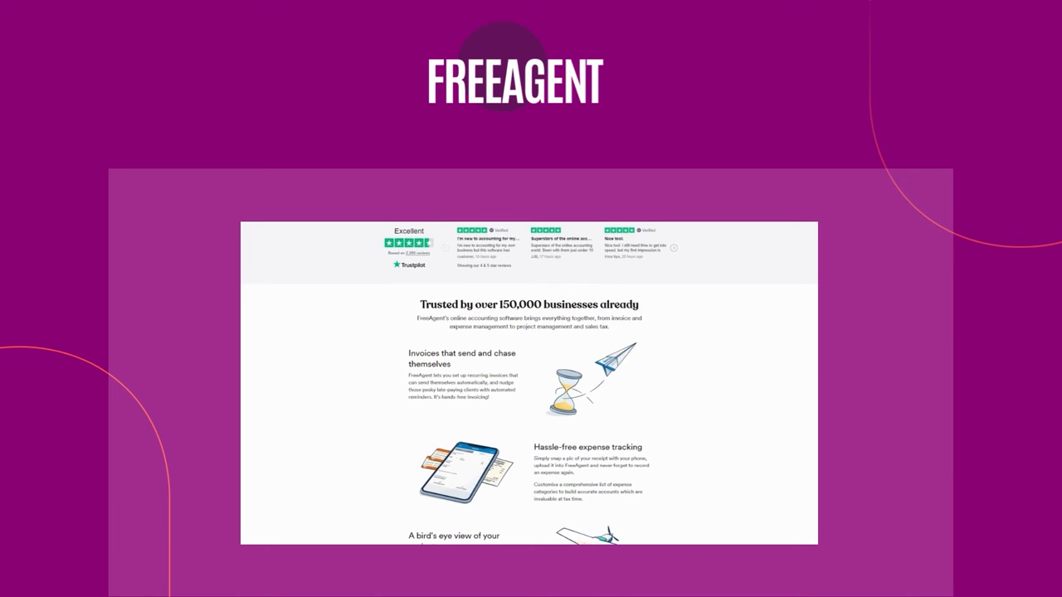
scroll("down", 3)
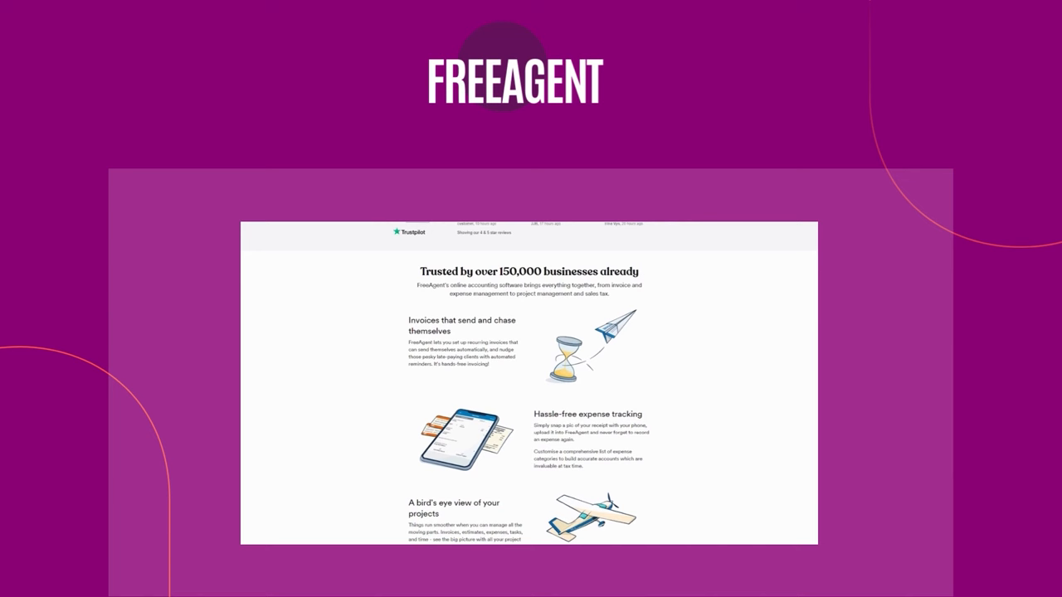